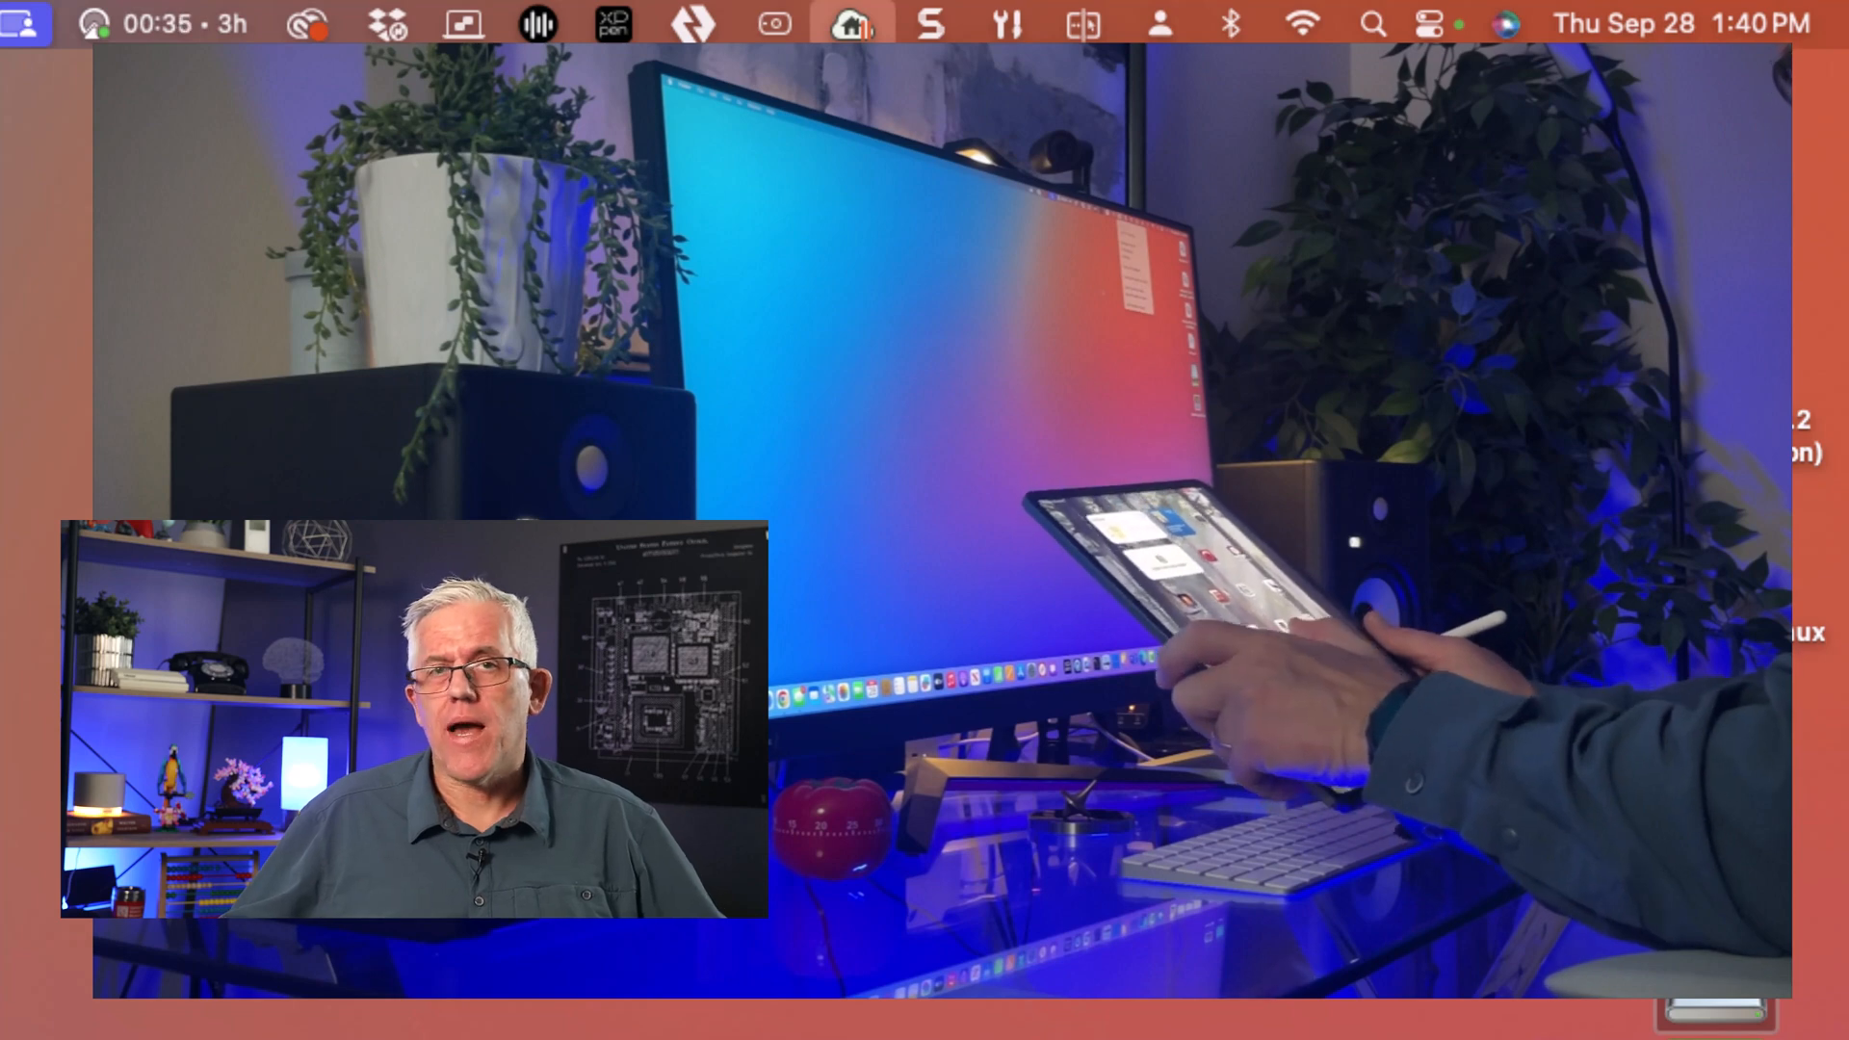
# Show the My Computers screen listing MiniM1 and SurfacePro as available machines
pyautogui.click(850, 23)
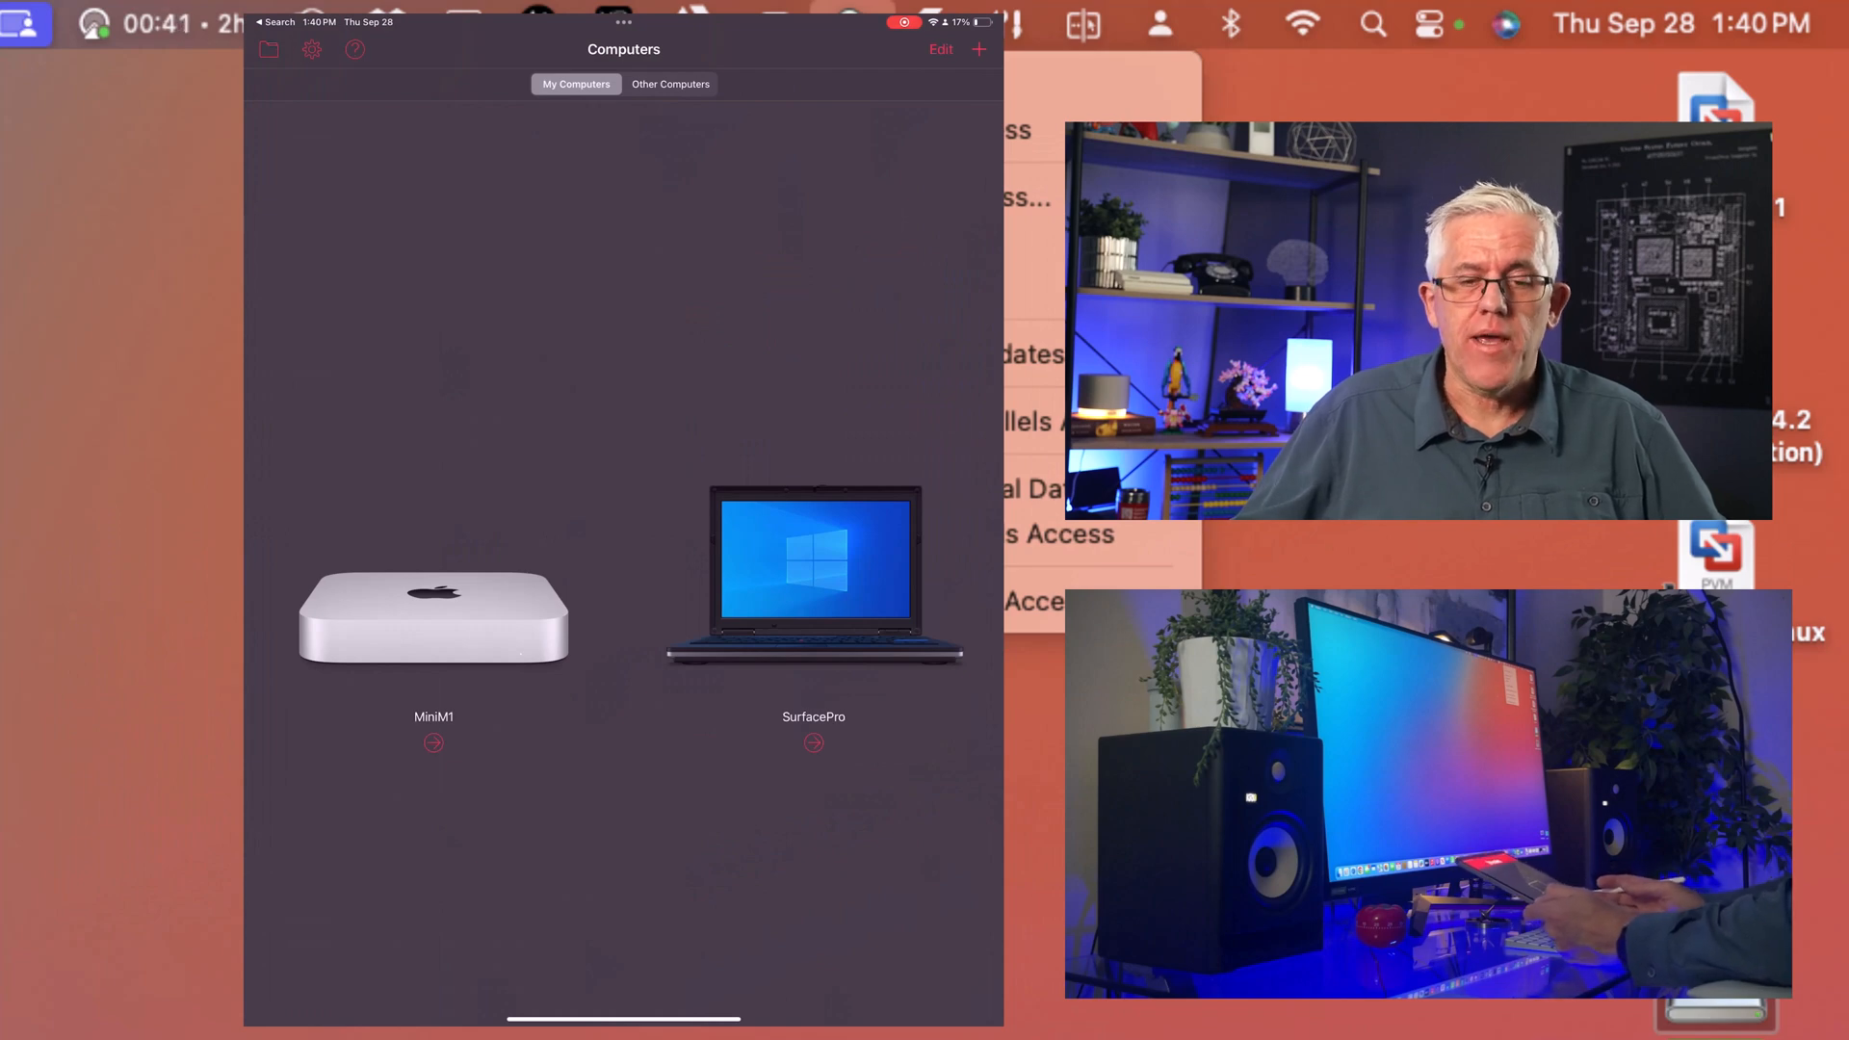
# Connect to MiniM1 and load its app launcher with Word, Pages and other apps
pyautogui.click(433, 616)
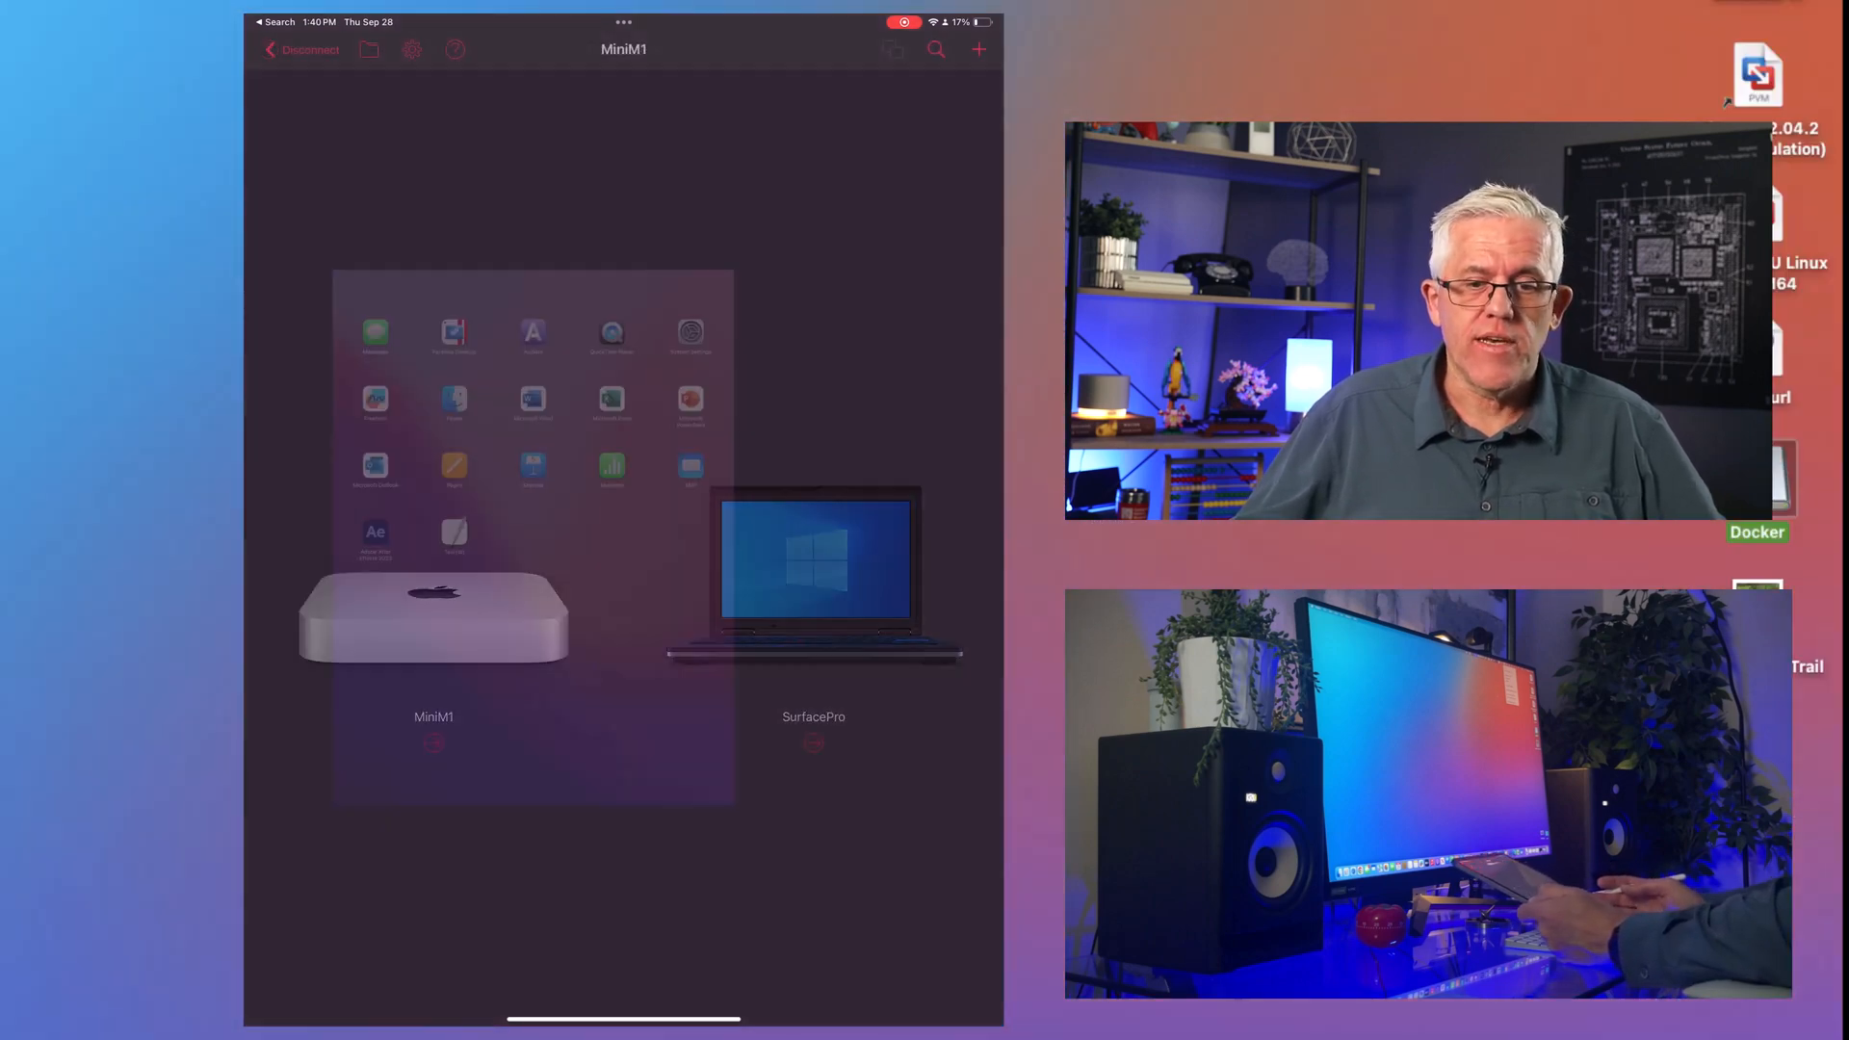
pyautogui.click(433, 612)
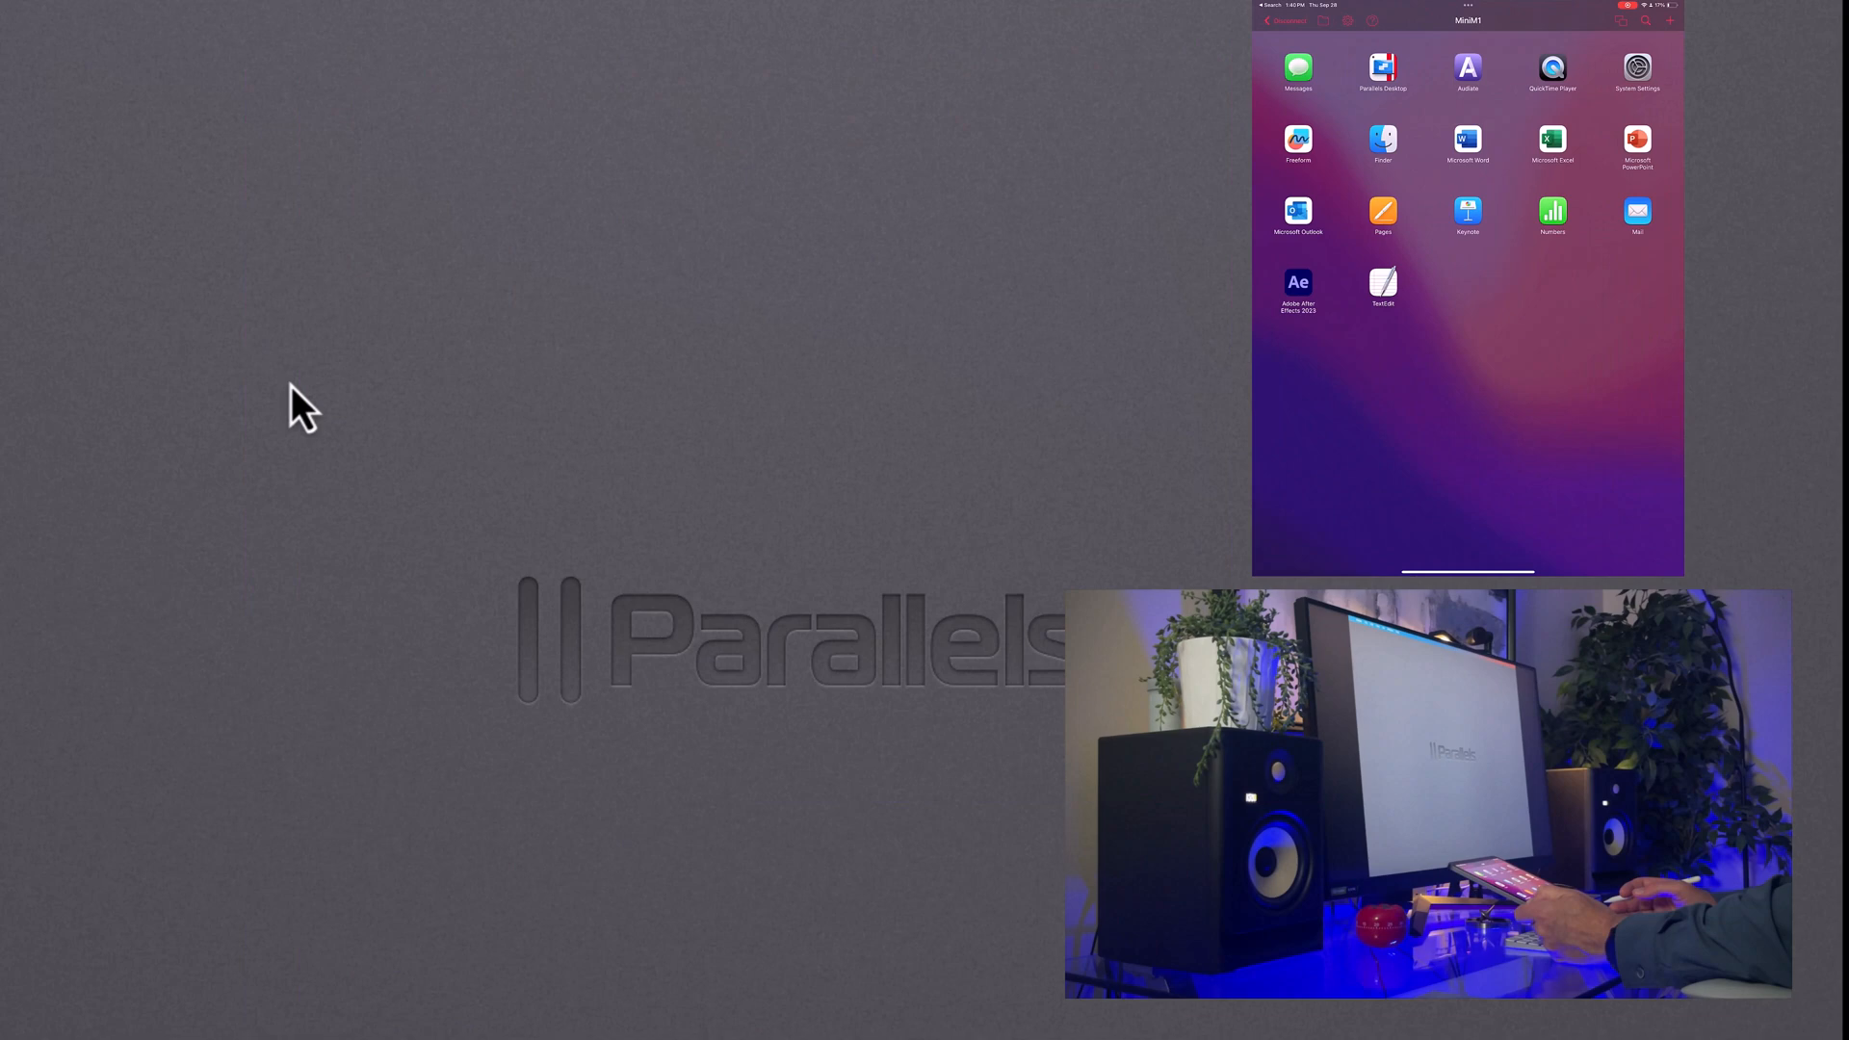
pyautogui.click(1383, 285)
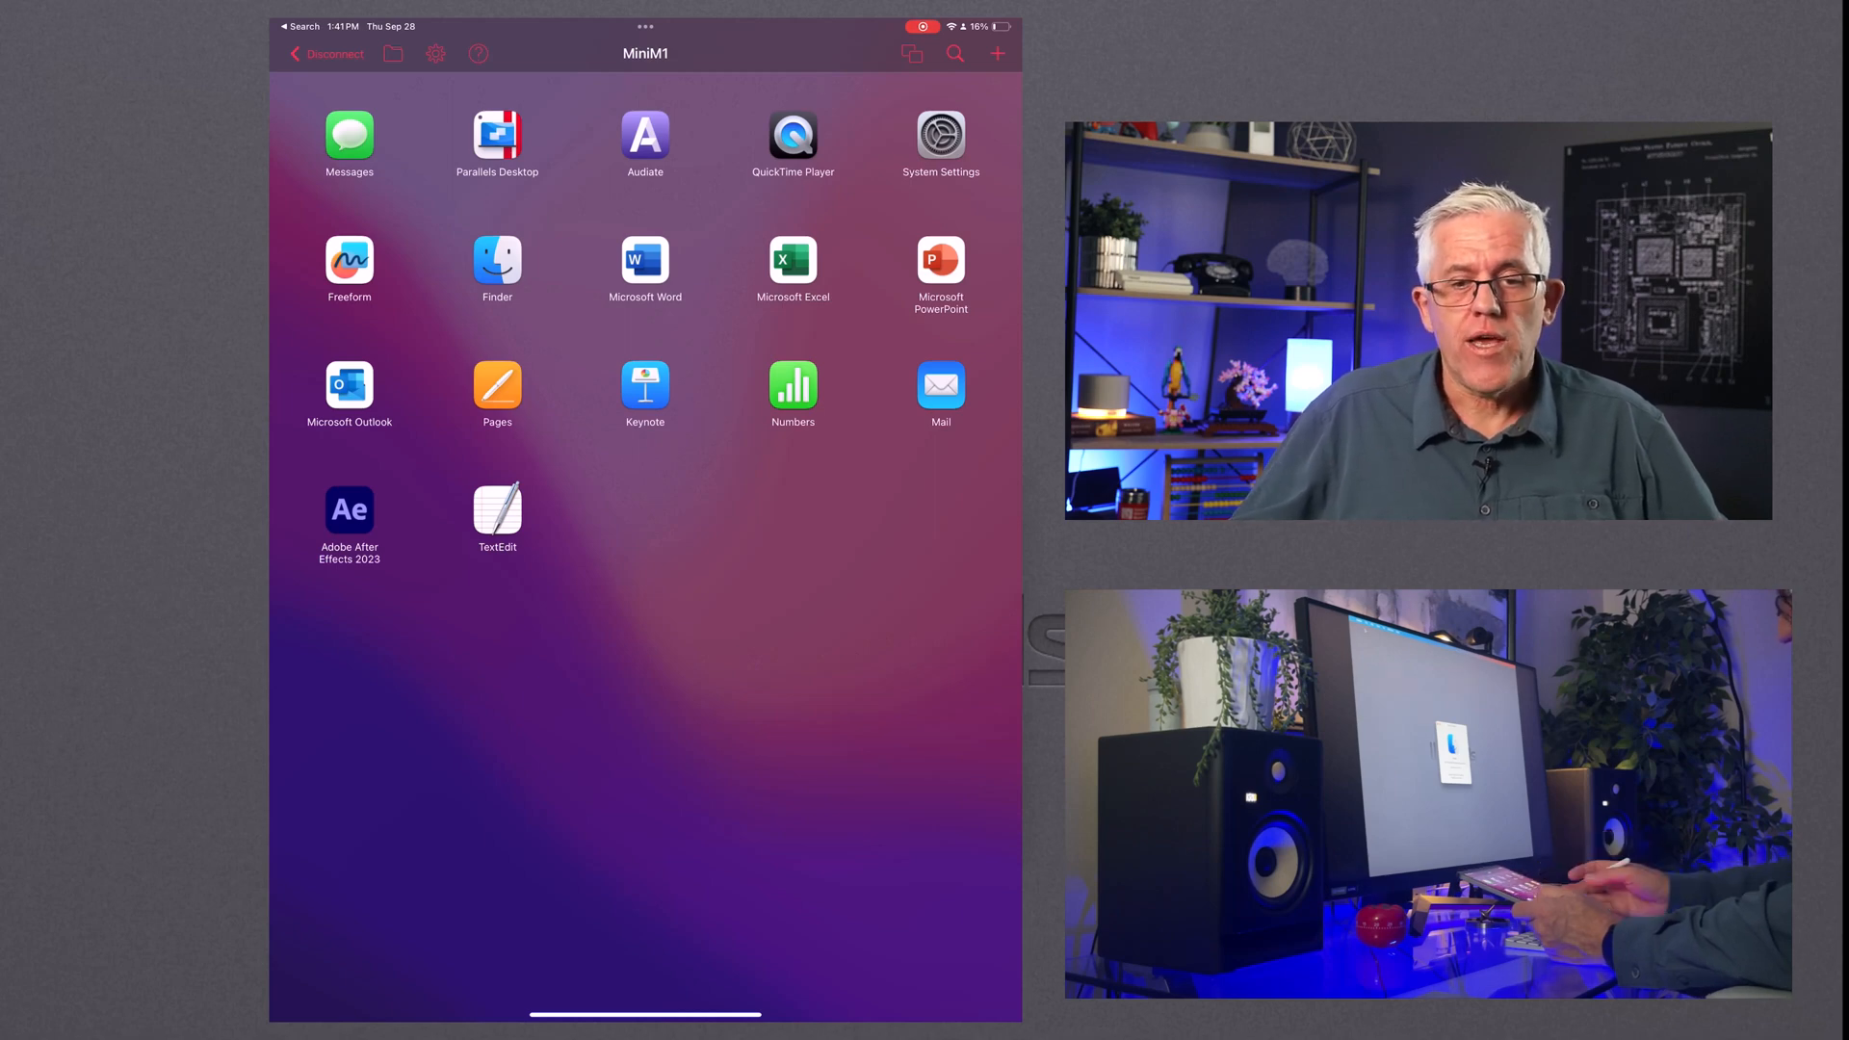
# Launch Finder on MiniM1, showing Macintosh HD and Network
pyautogui.click(332, 54)
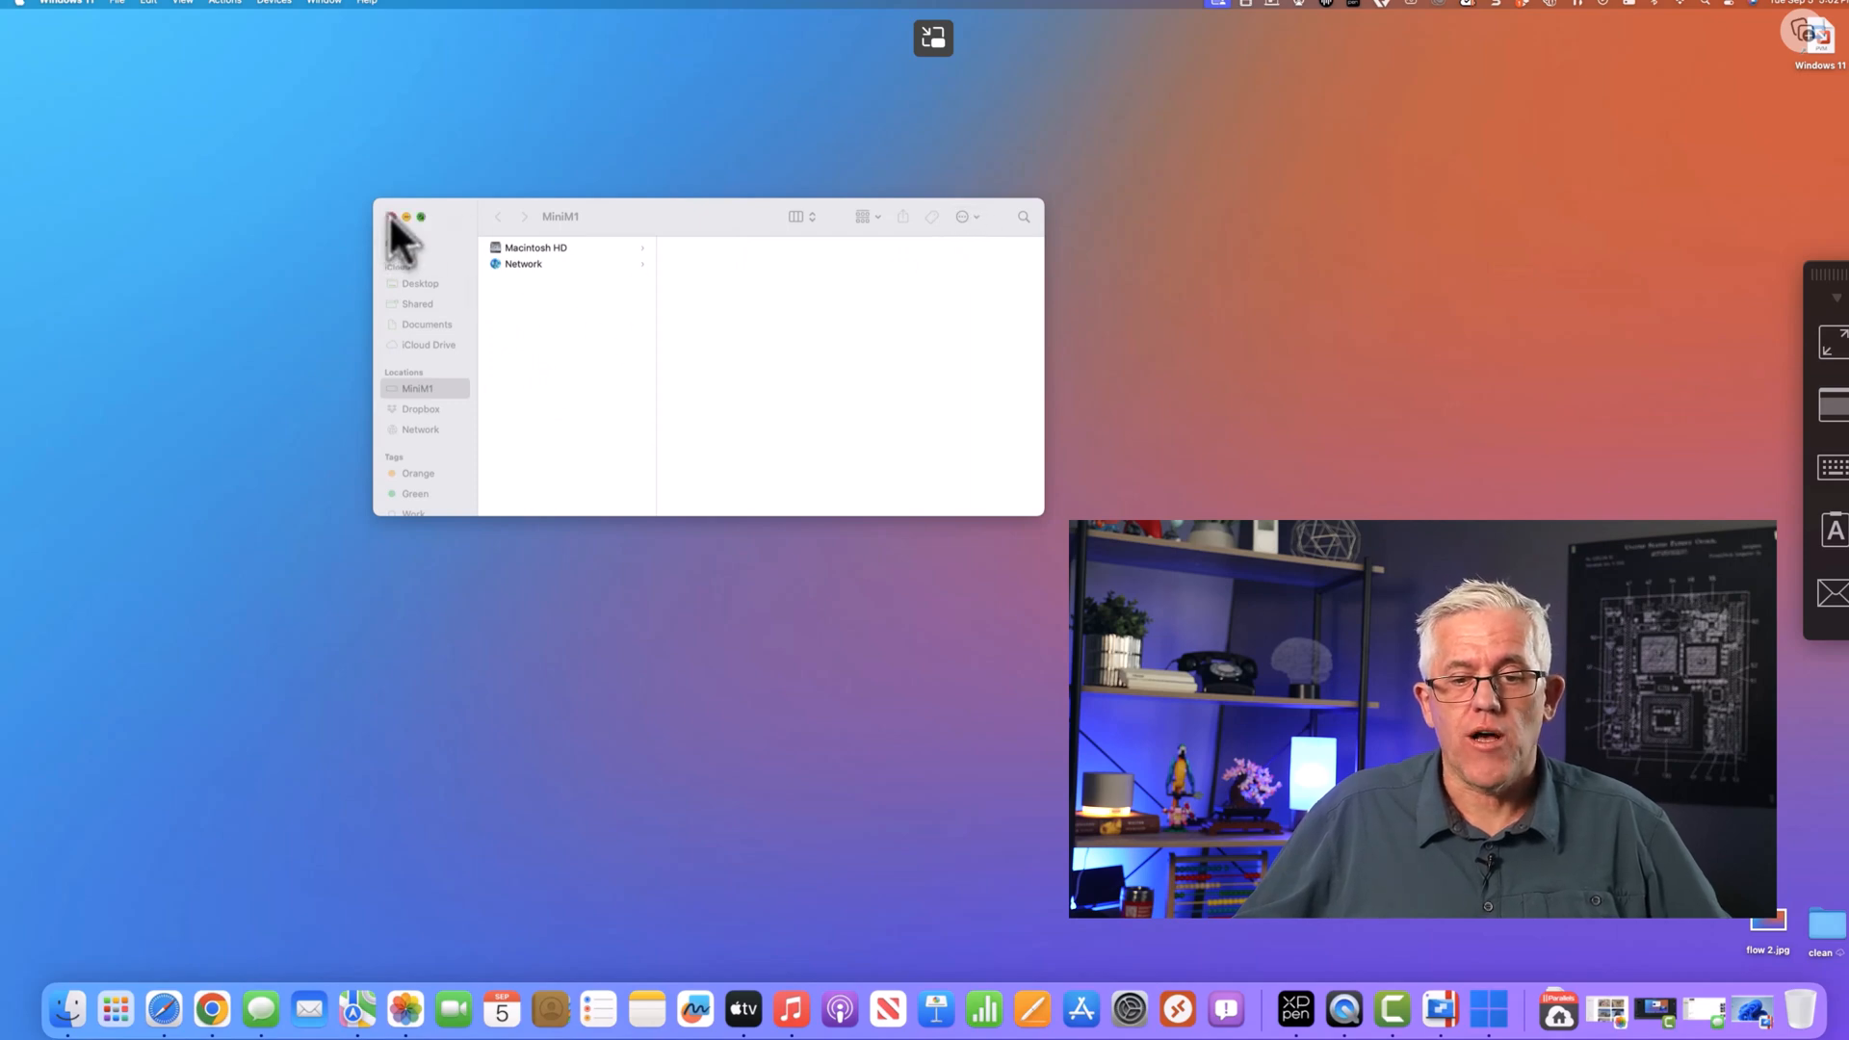
# Dismiss Finder, launch the App Store from the Dock and show the Arcade page
pyautogui.click(391, 218)
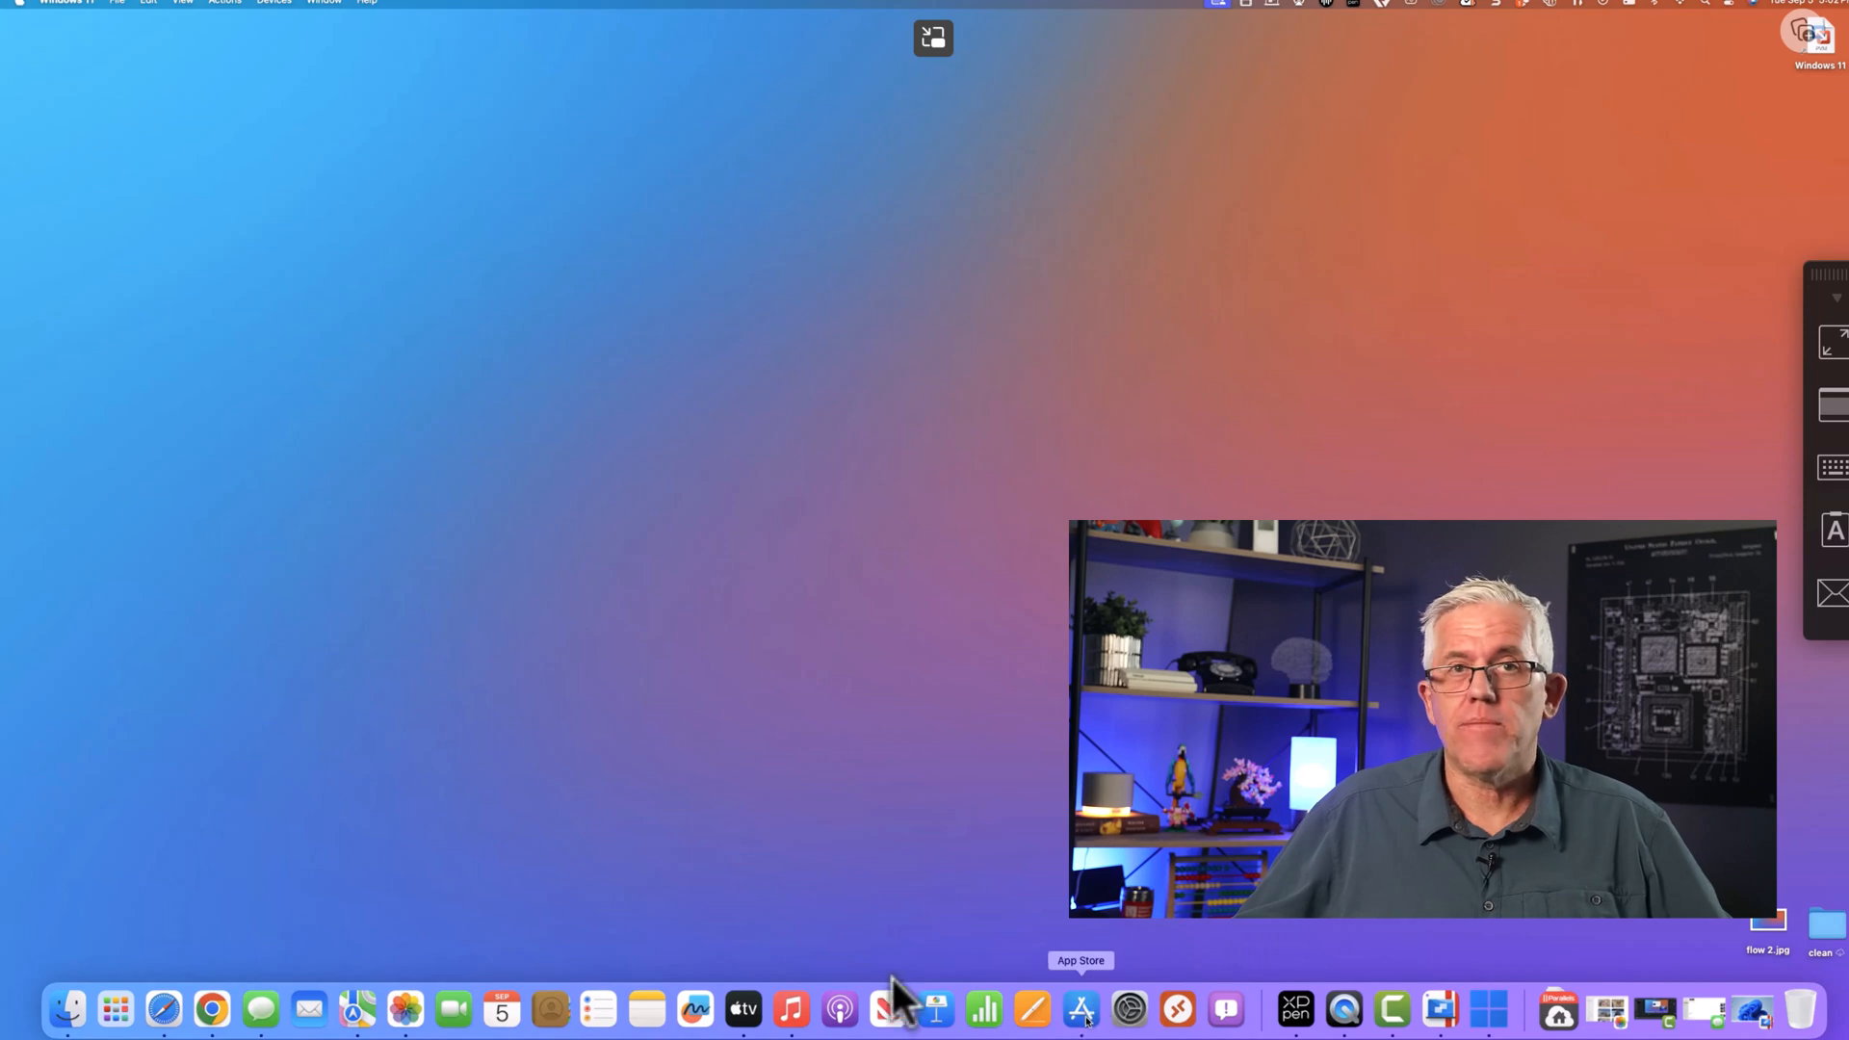
pyautogui.click(1078, 1009)
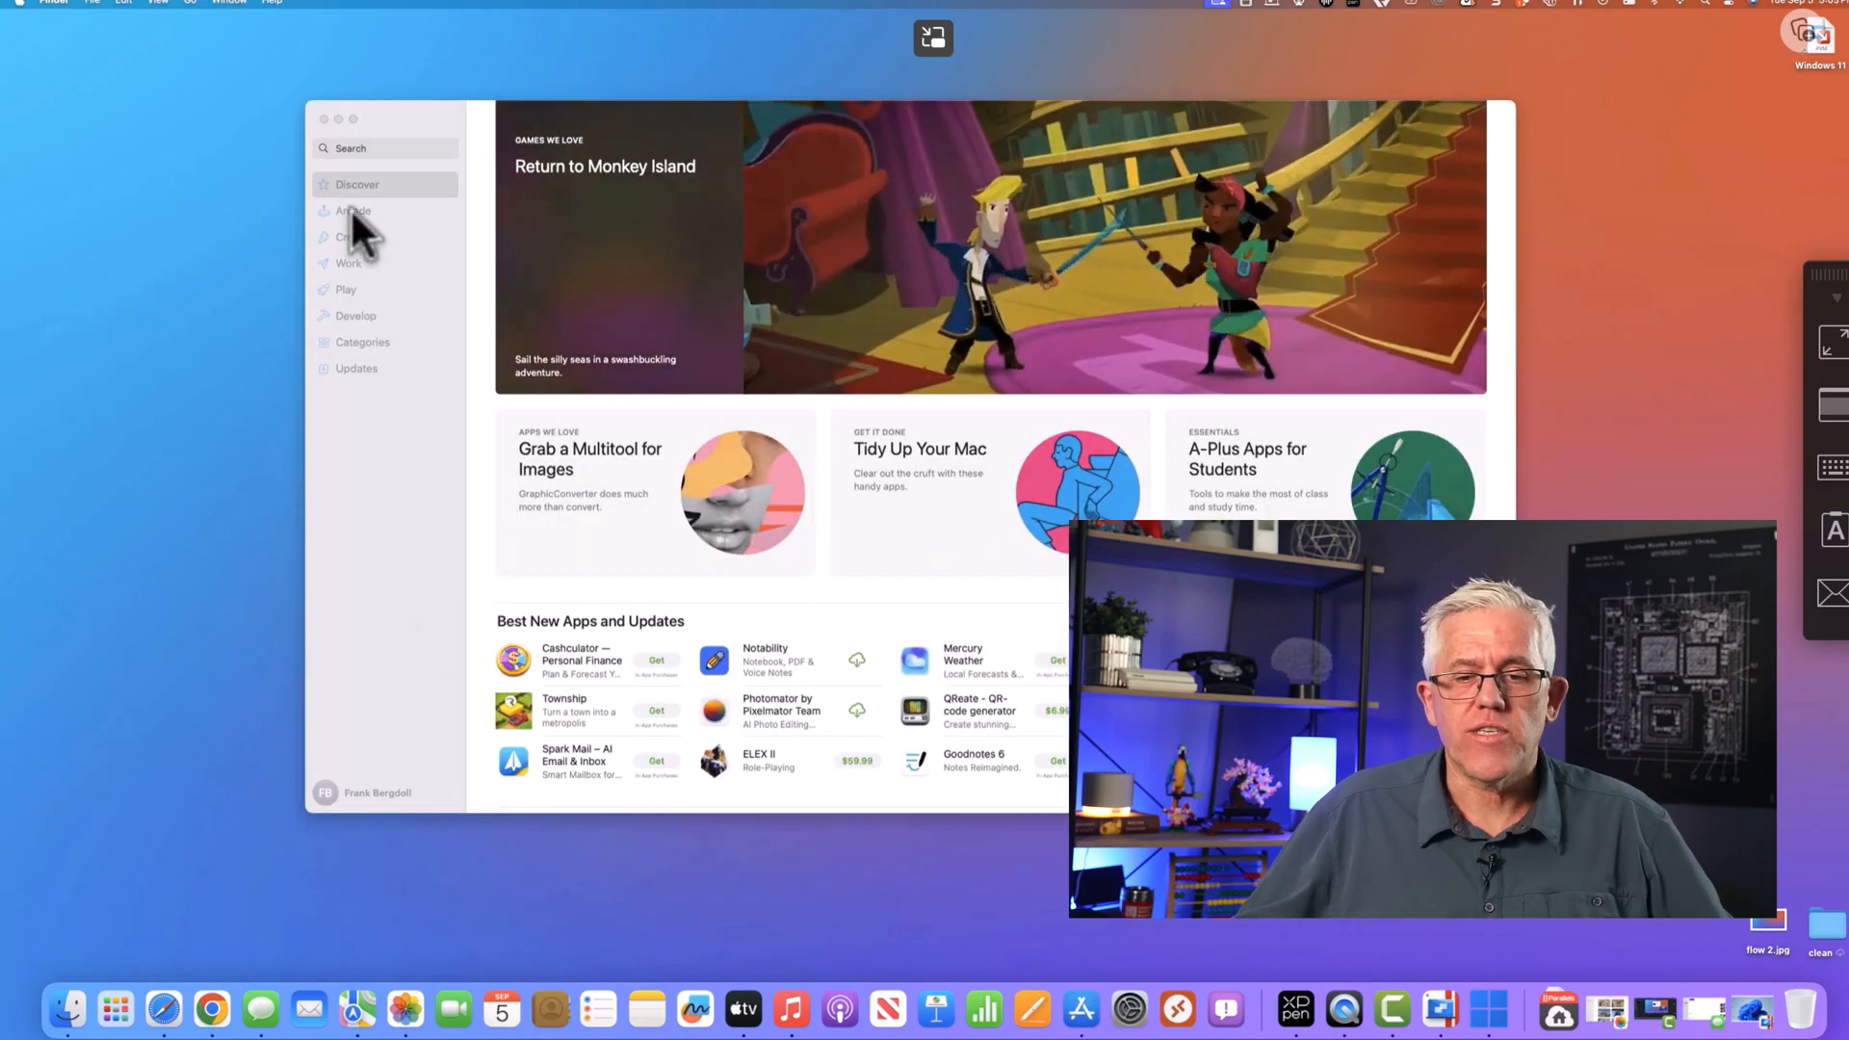
pyautogui.click(353, 210)
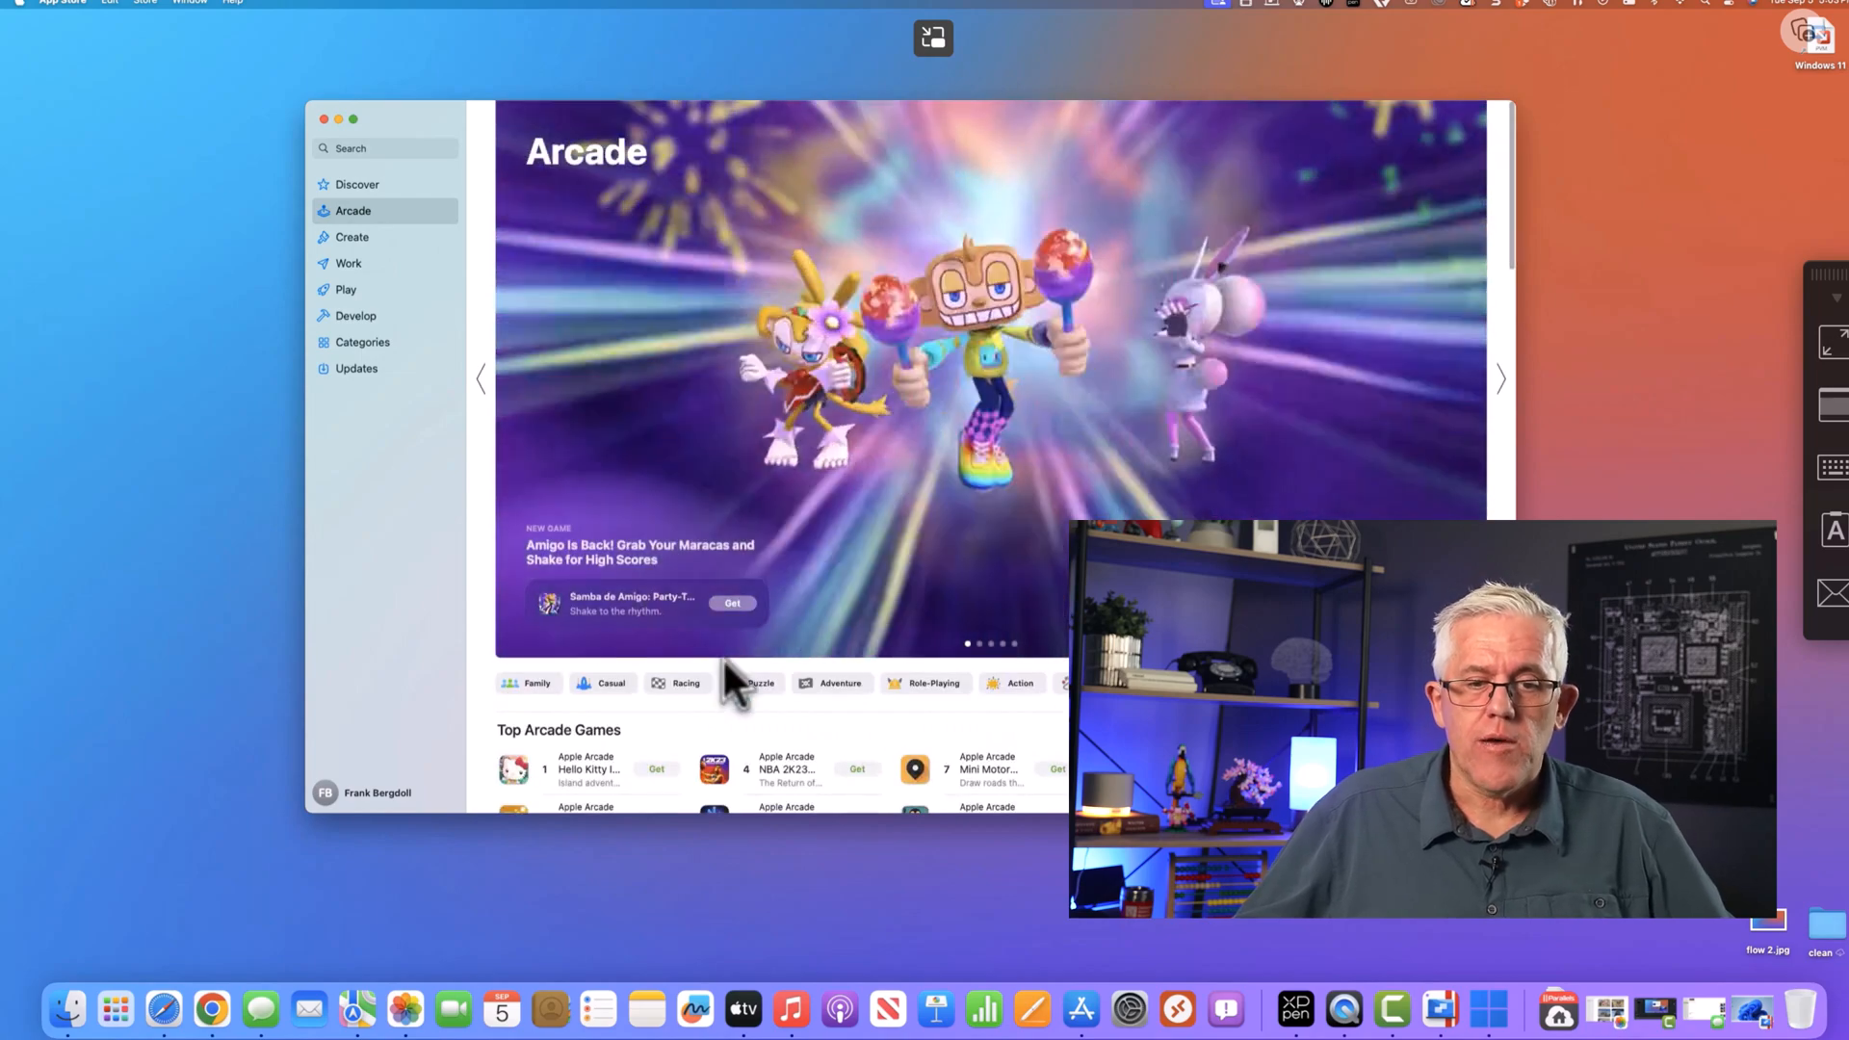